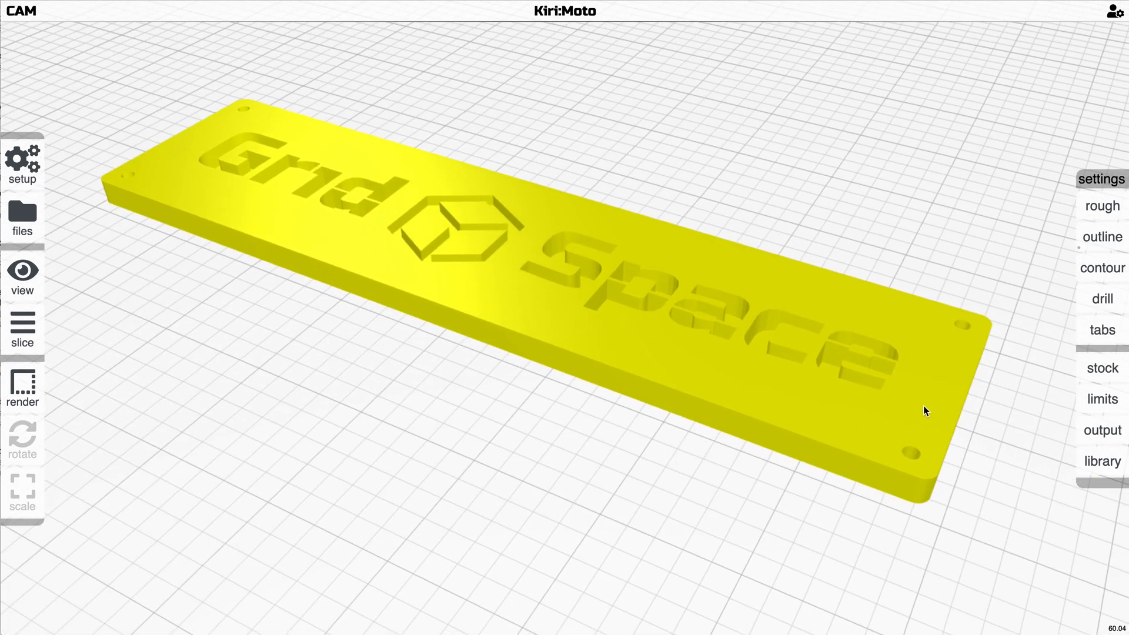
Step: Slice the Grid Space sign plate and orbit to inspect its seven layer outlines
click(659, 417)
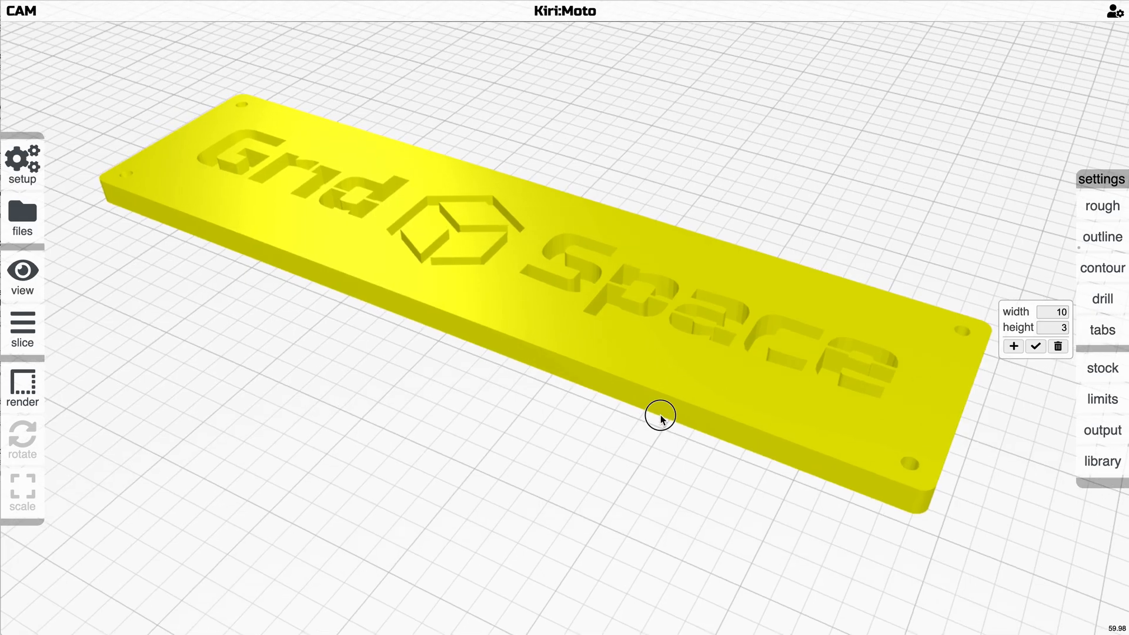
click(22, 332)
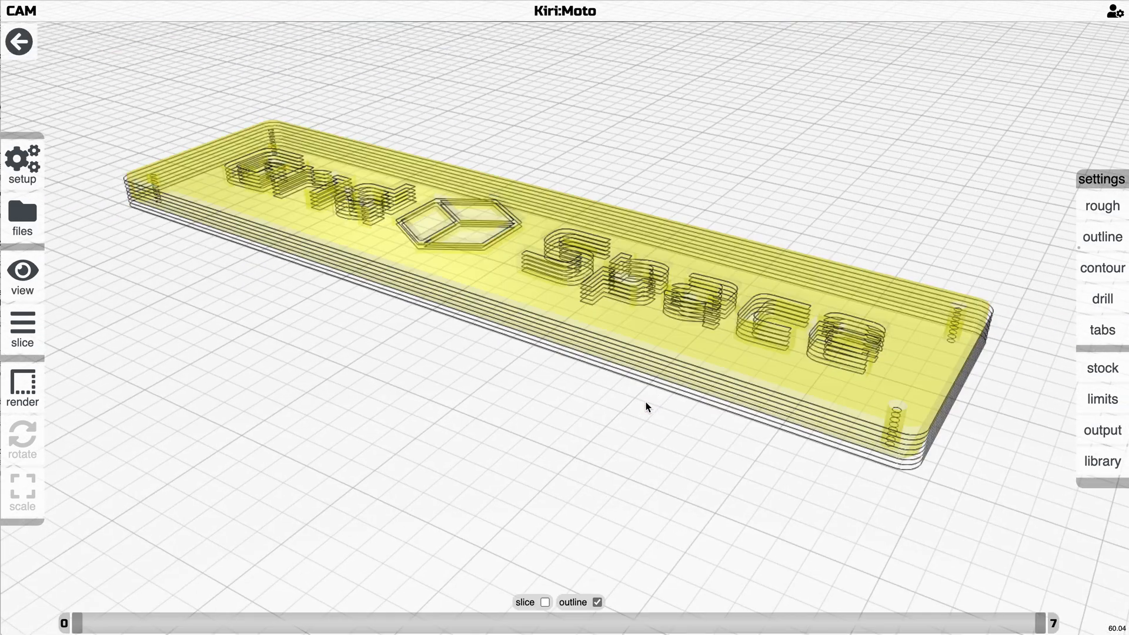
drag(645, 407, 687, 351)
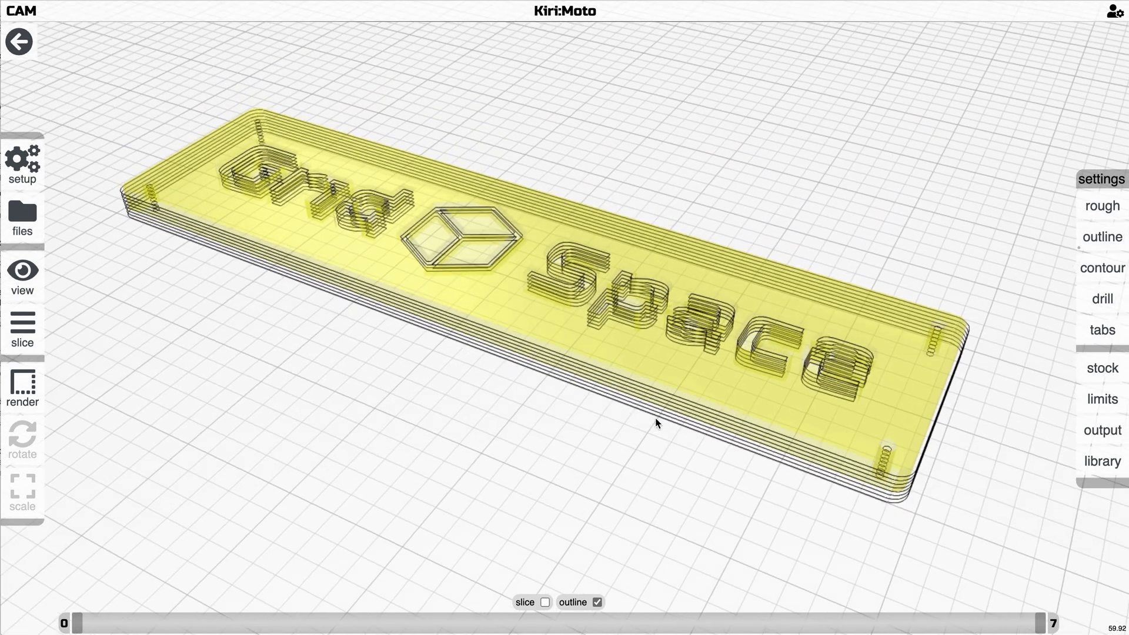
Step: Leave the slice preview, place four tabs along the plate edges, and reslice
click(1101, 330)
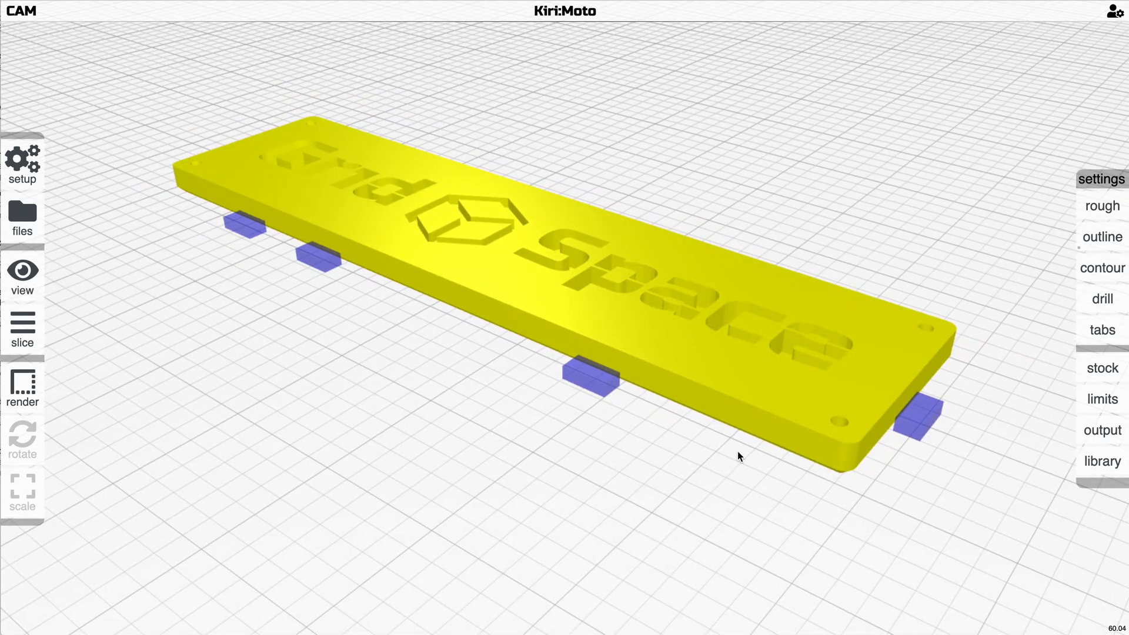
click(22, 332)
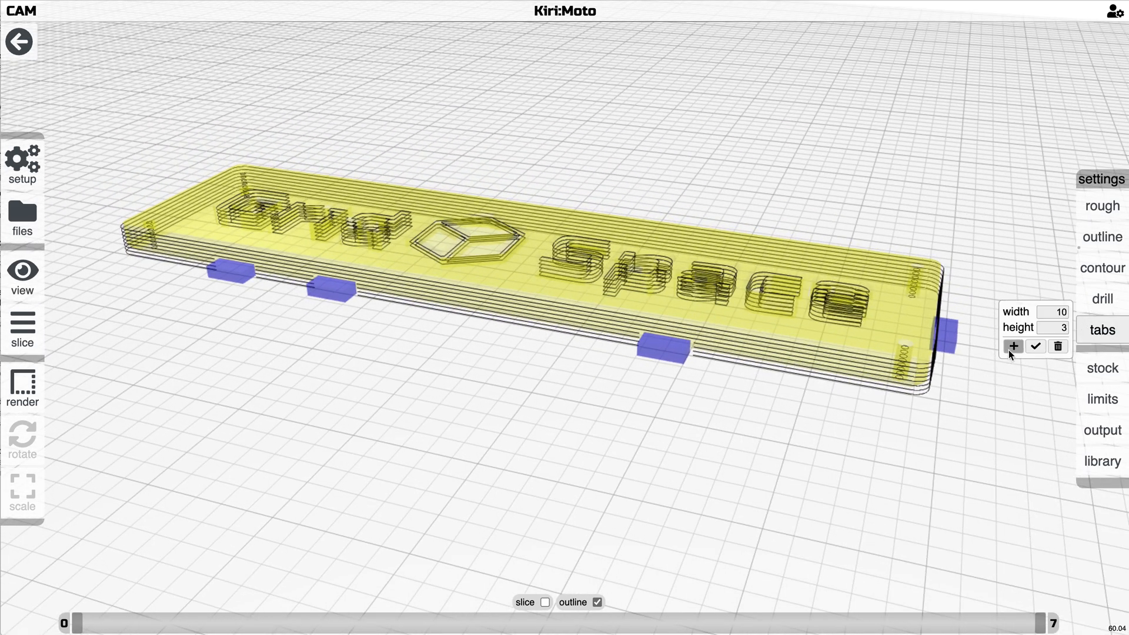
Step: Clear the existing tabs, set tab height to 5, and add new edge tabs
click(332, 292)
text(5)
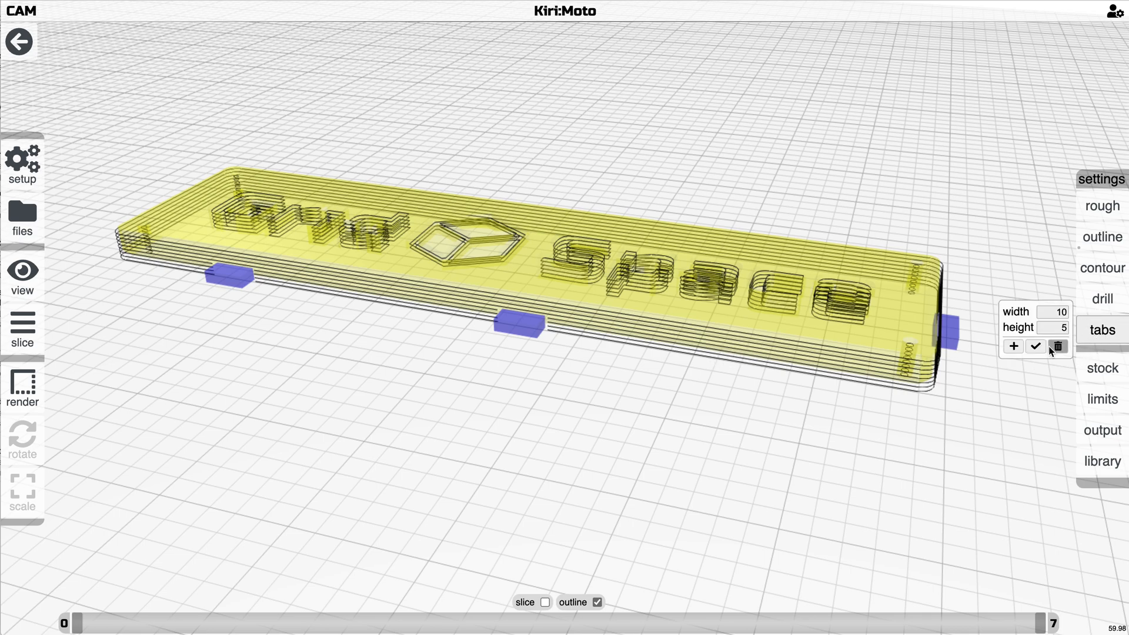
click(1013, 346)
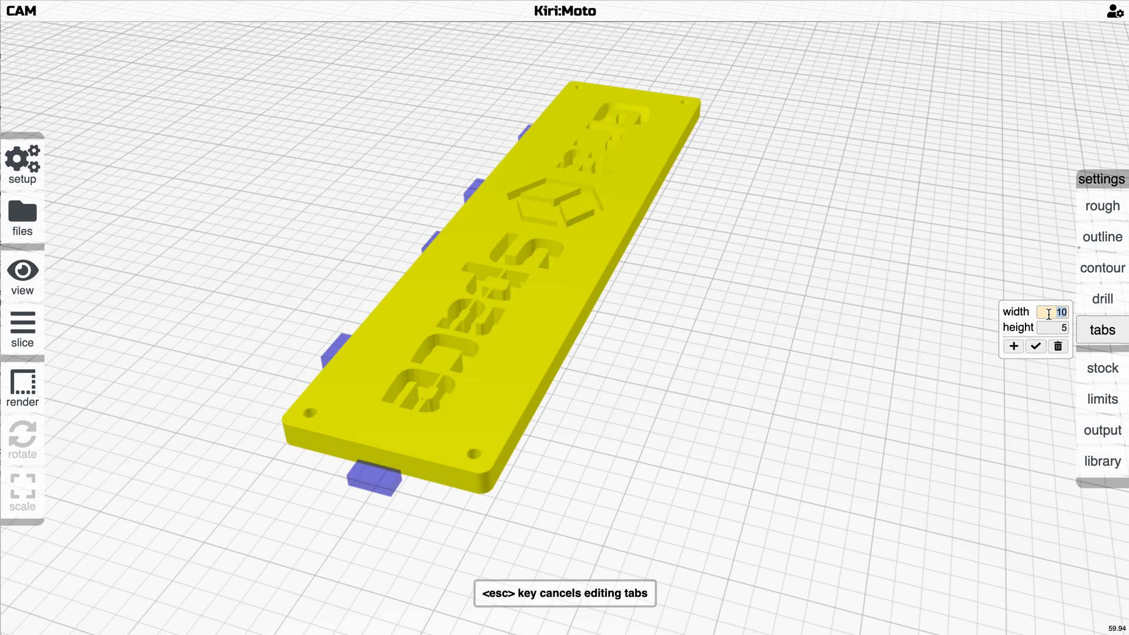
Step: Set tab width to 3, add merged tabs at the front corner, and reslice
text(3)
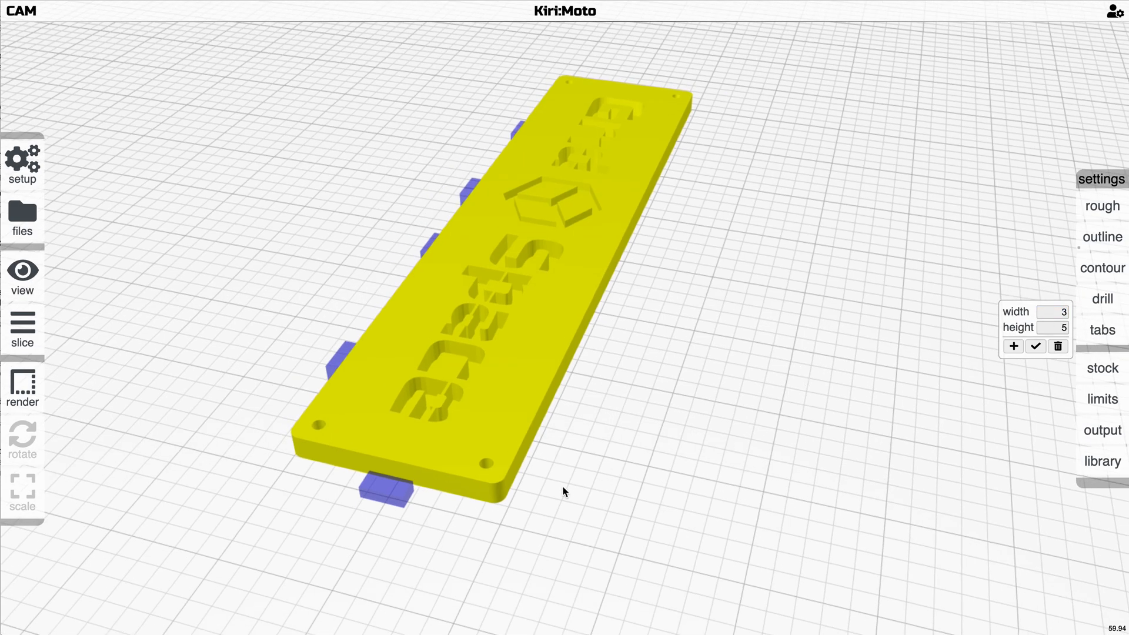
click(496, 500)
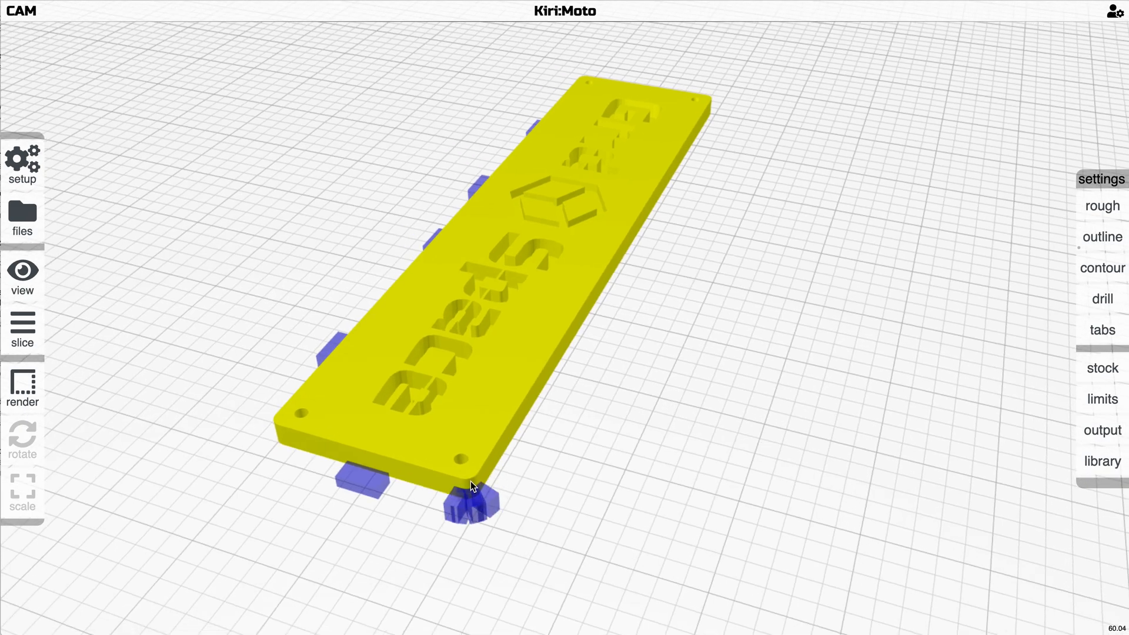
click(22, 343)
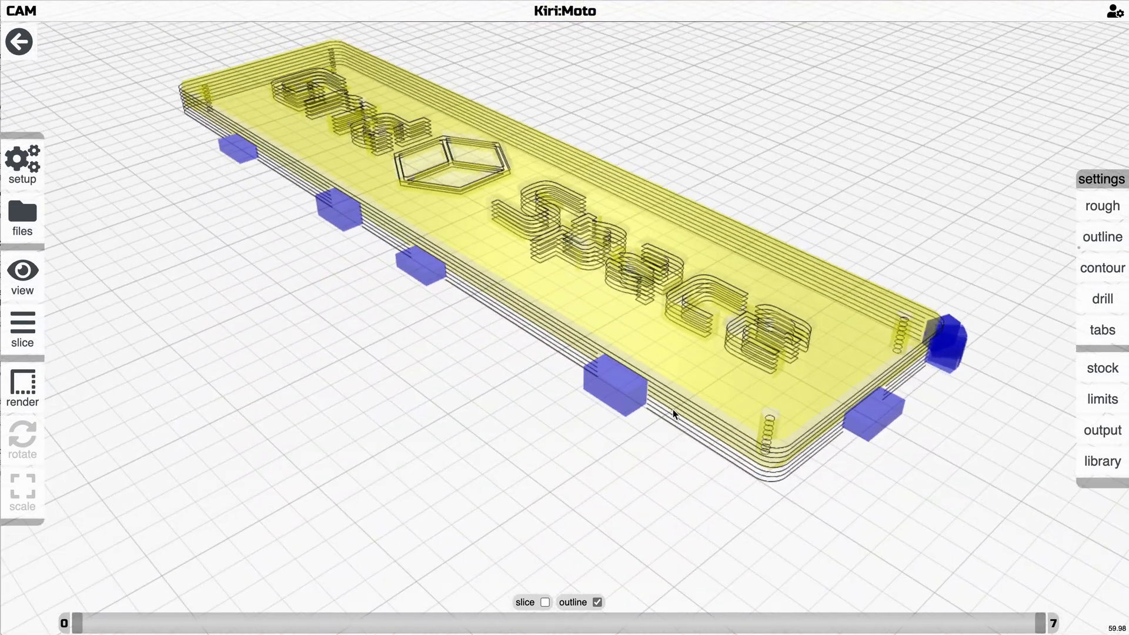
drag(673, 414, 789, 409)
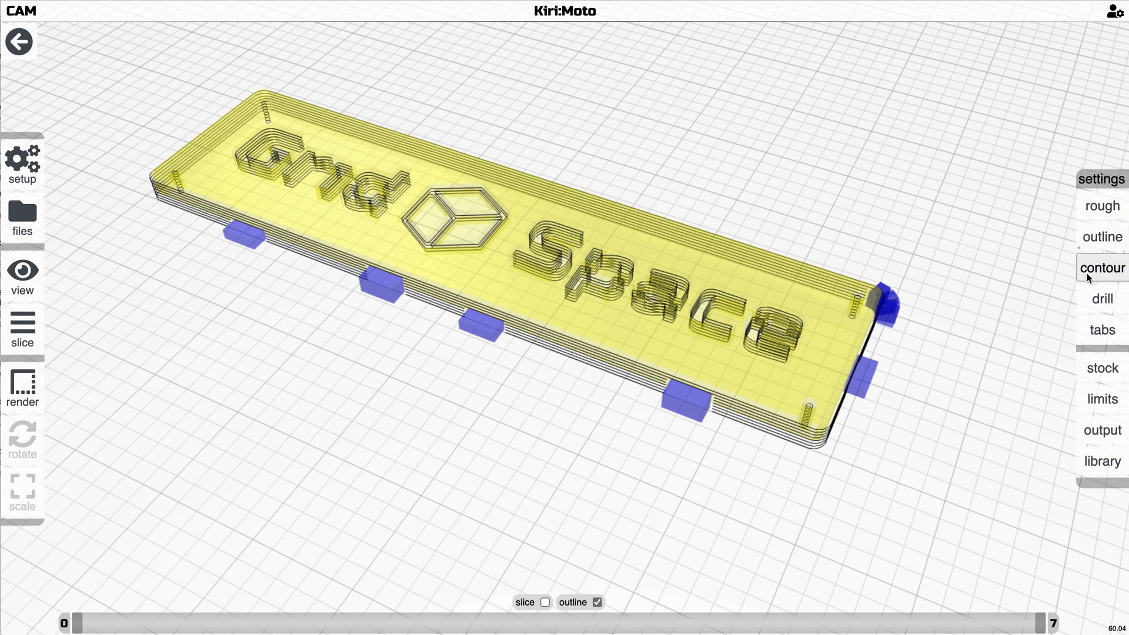
Step: Show the outline cut settings: end 1/16 tool, step down 1, enabled
click(1101, 237)
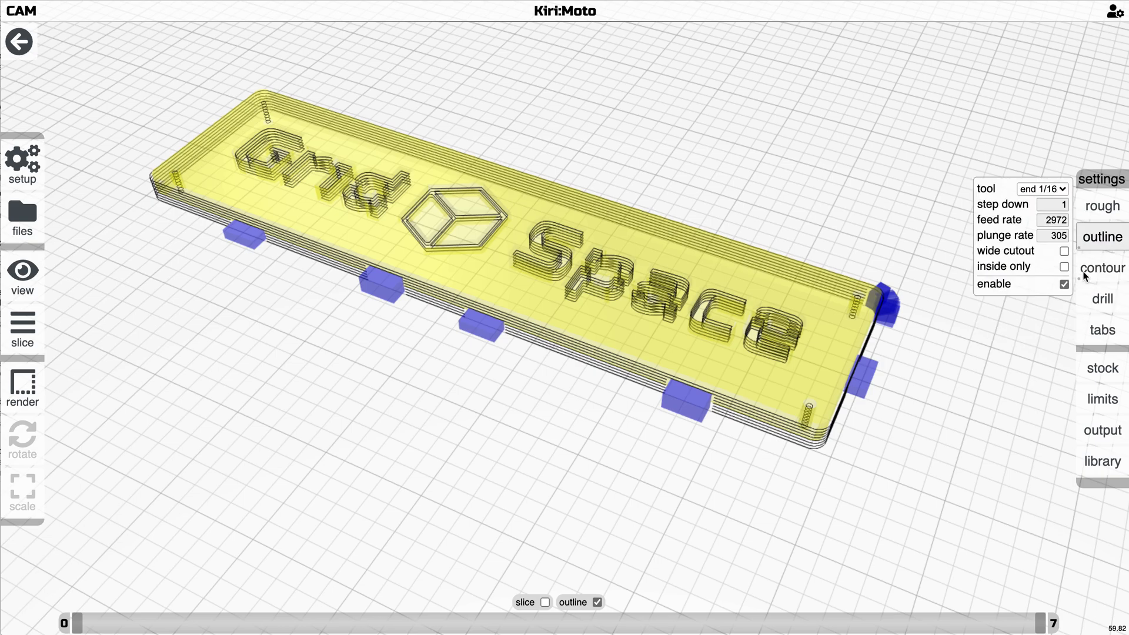